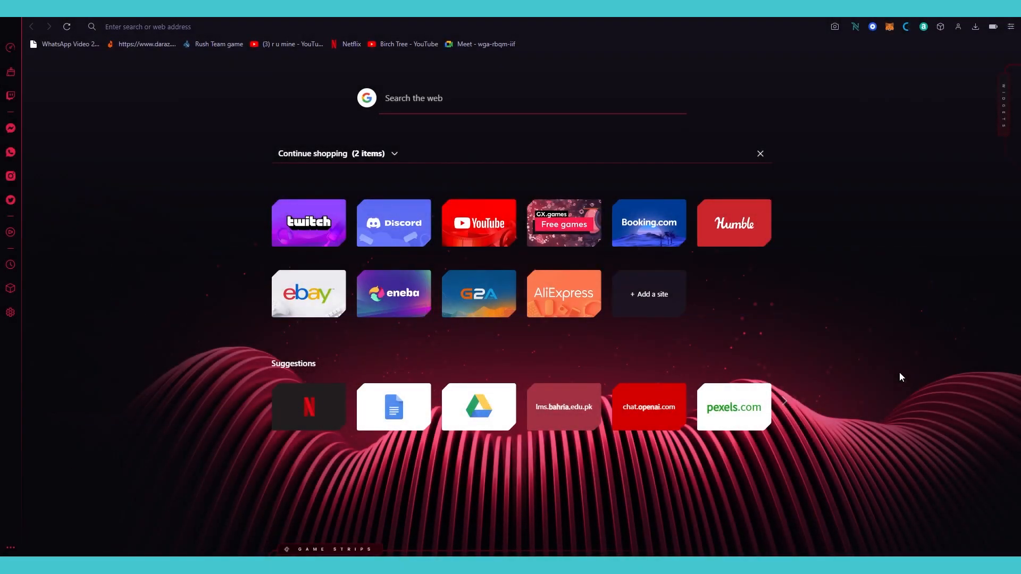
- Search Google for 'midjourney' and follow the Midjourney result to its Discord invite
left_click(261, 27)
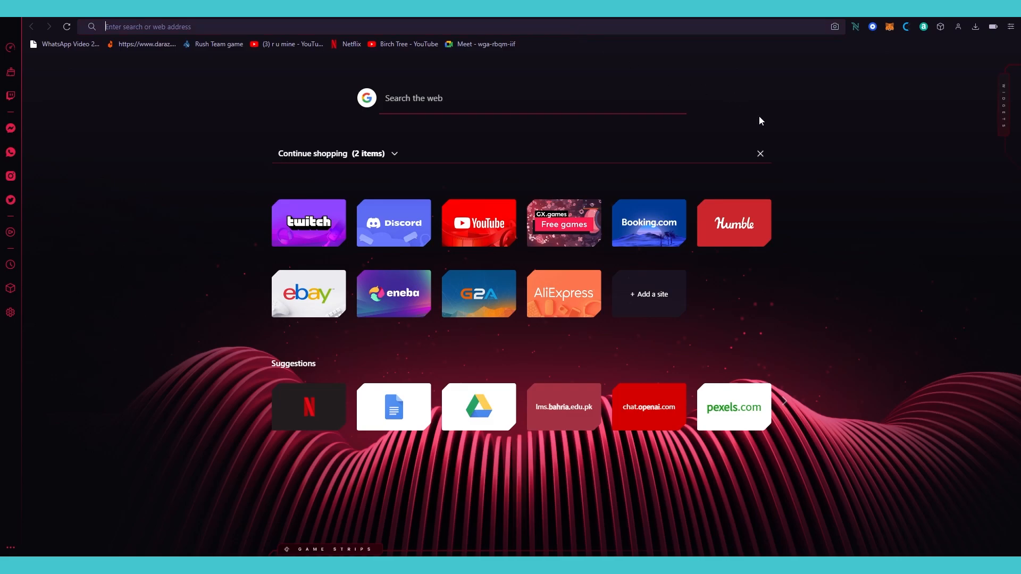
mouse_move(817, 162)
type("midjourn")
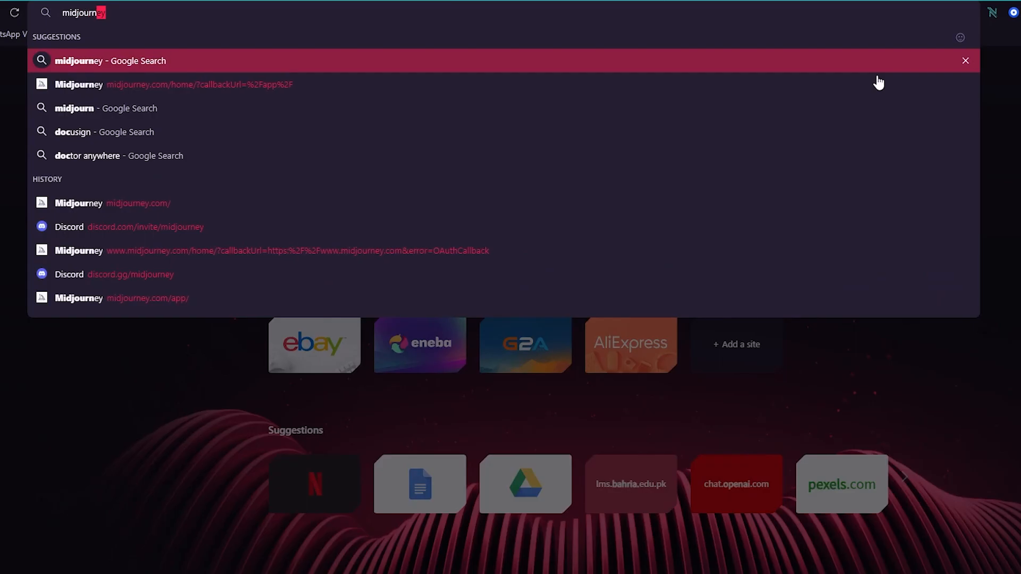
left_click(109, 61)
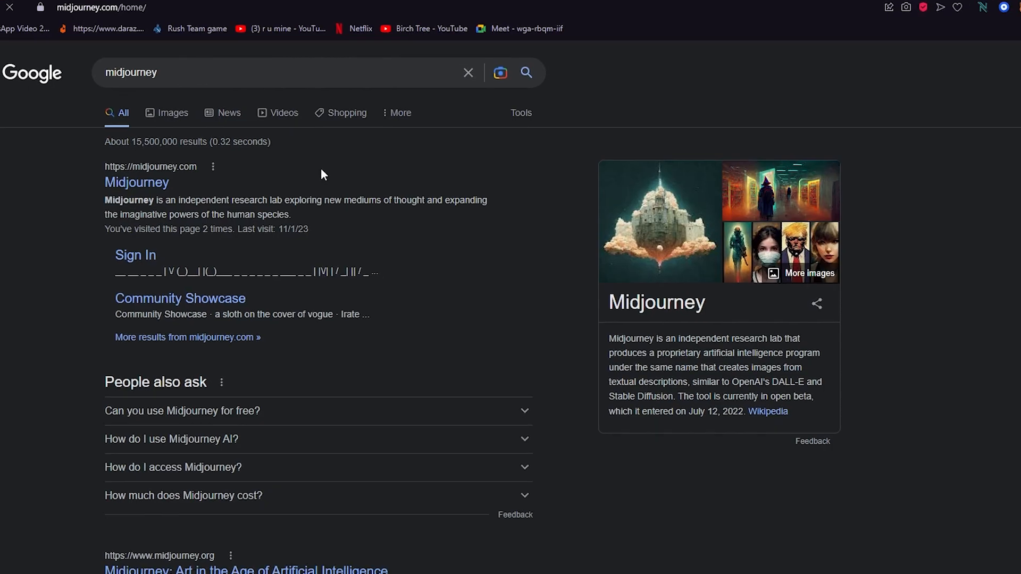
left_click(136, 182)
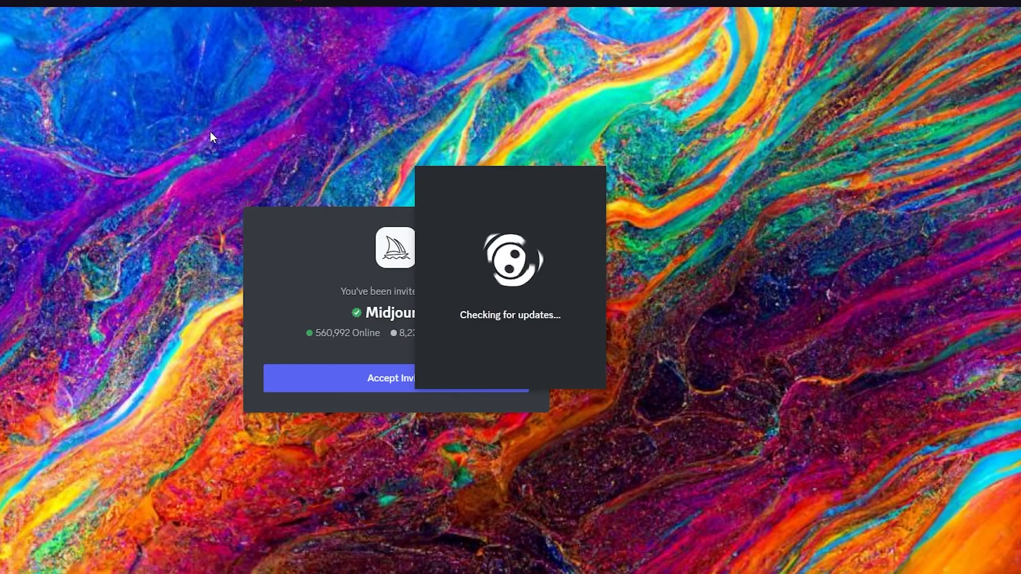
mouse_move(328, 156)
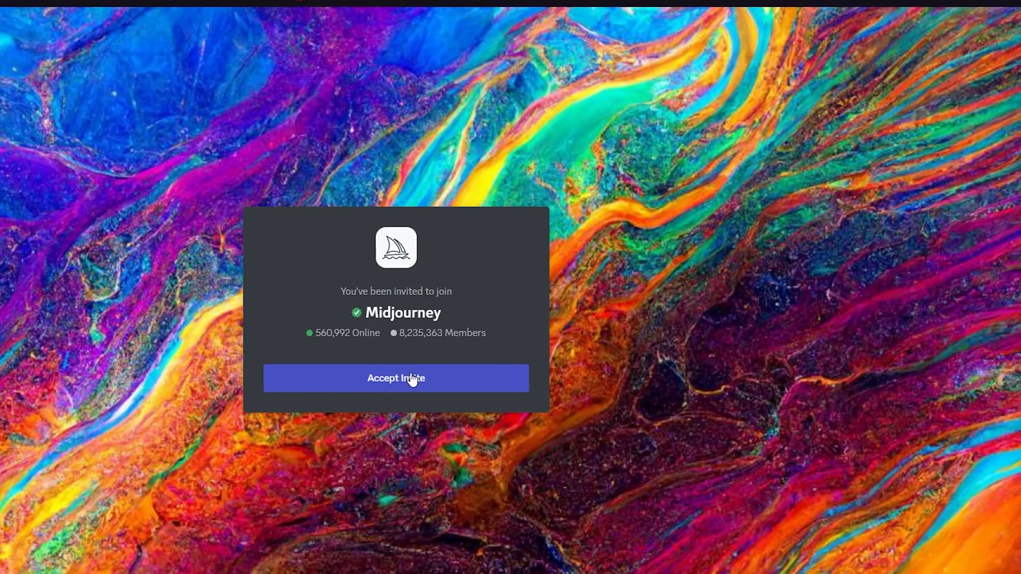
- Accept the Midjourney server invite in the Discord invite window
left_click(395, 377)
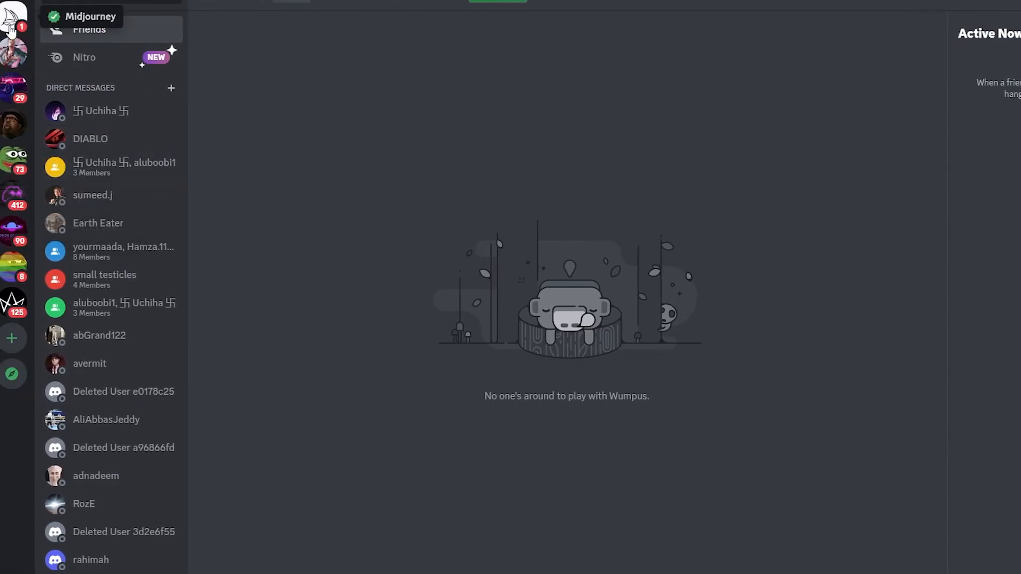
mouse_move(218, 163)
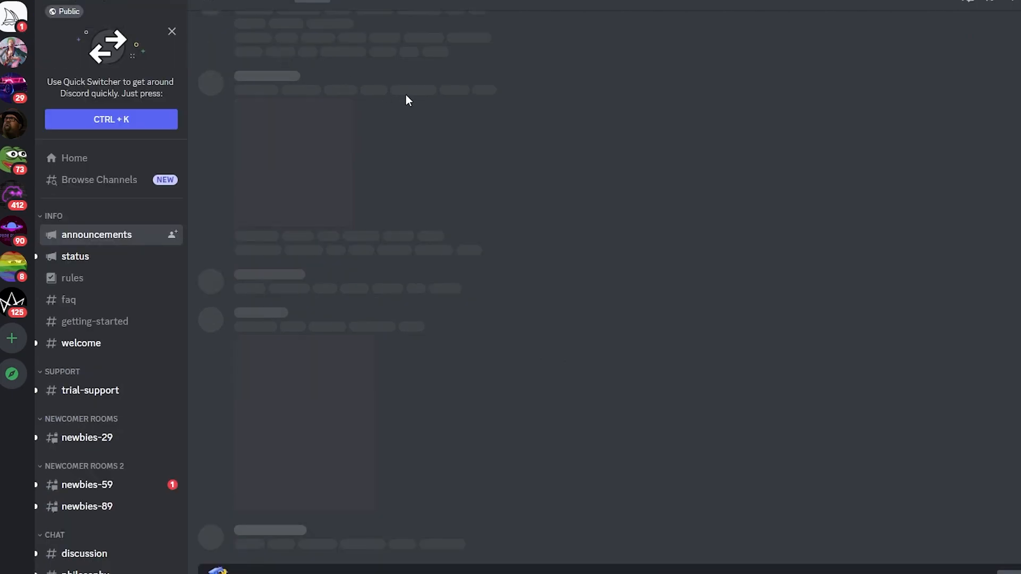
mouse_move(665, 382)
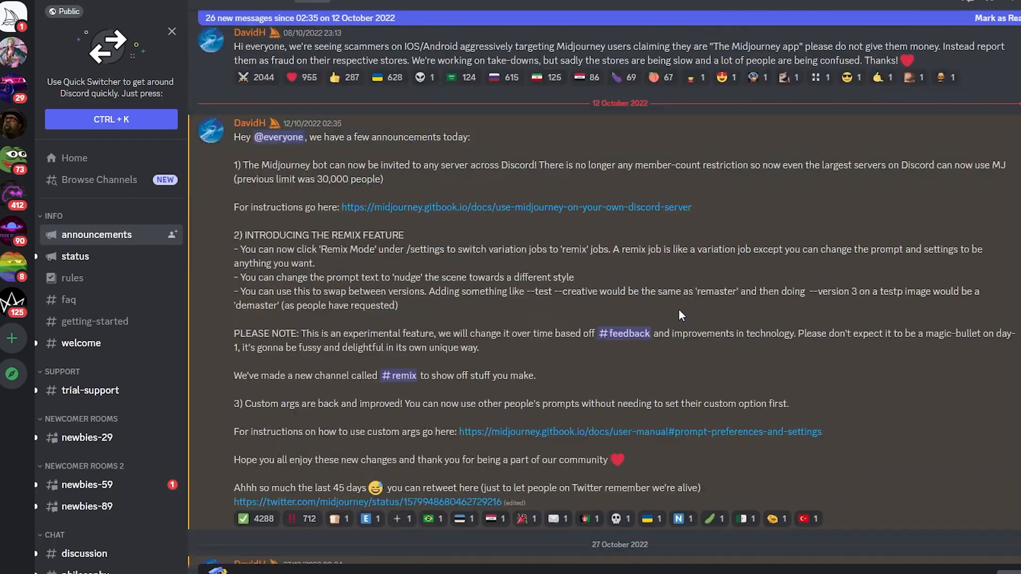
- Scroll through the Midjourney announcements channel posts
scroll("down", 3)
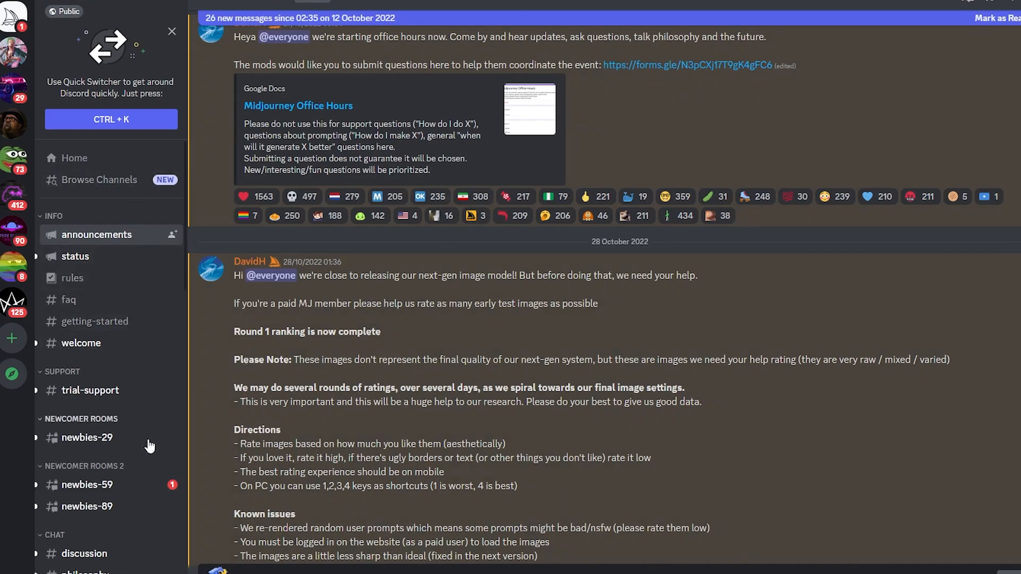
mouse_move(85, 437)
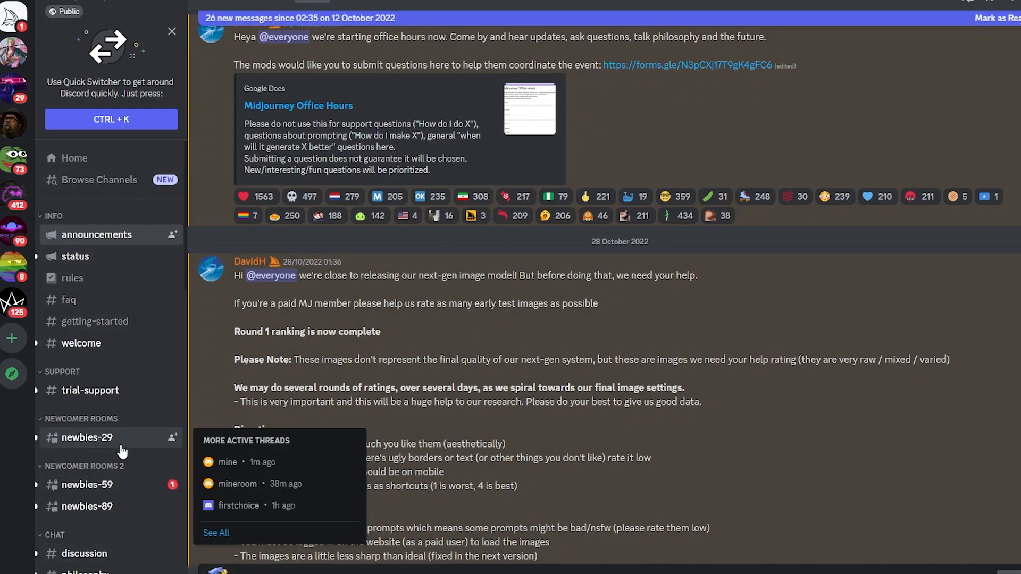
mouse_move(65, 491)
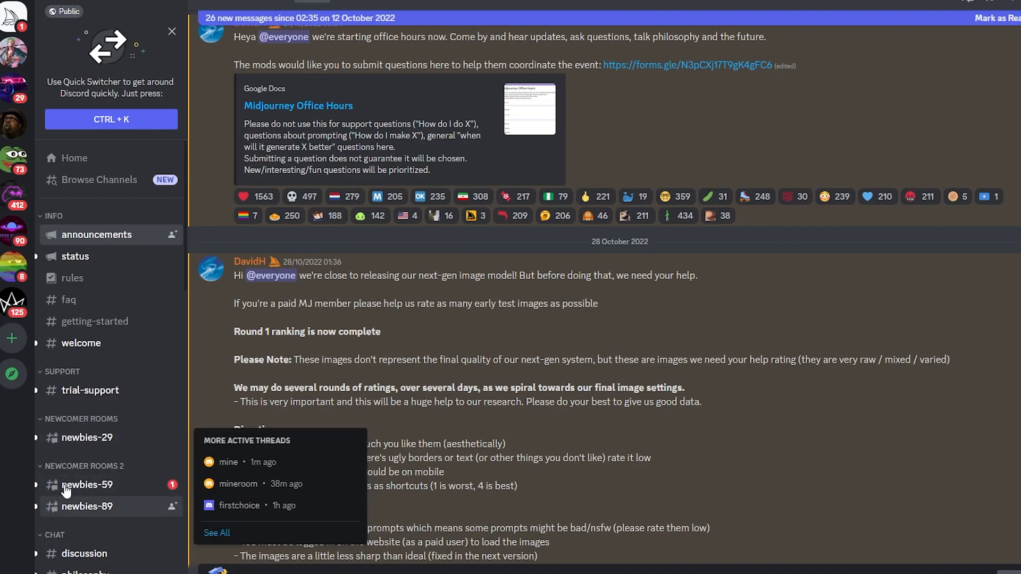
- Open the newbies-29 channel under Newcomer Rooms and browse the Midjourney Bot generation feed
left_click(86, 437)
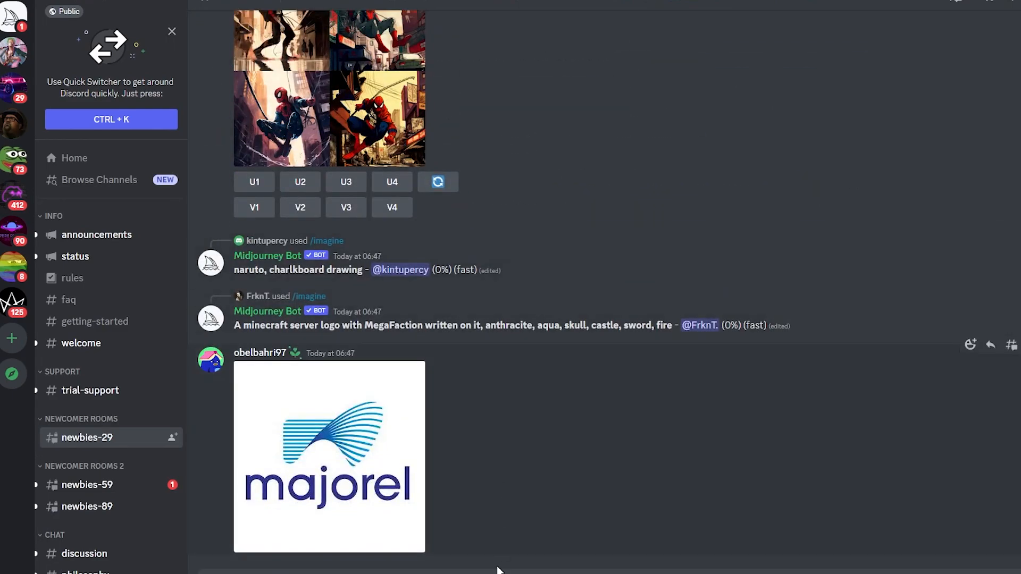
scroll("down", 3)
type("/imagi")
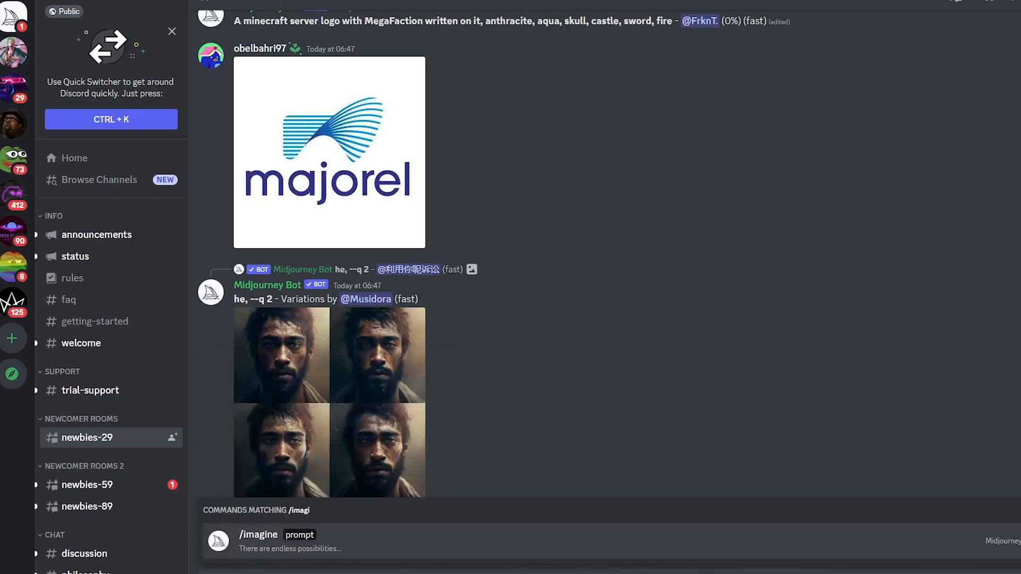
mouse_move(307, 532)
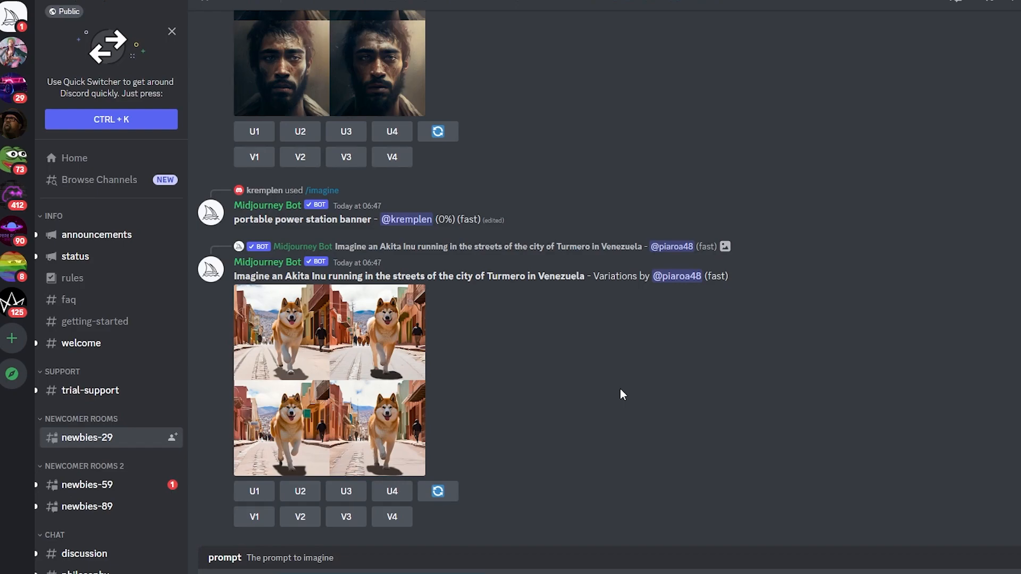
scroll("down", 3)
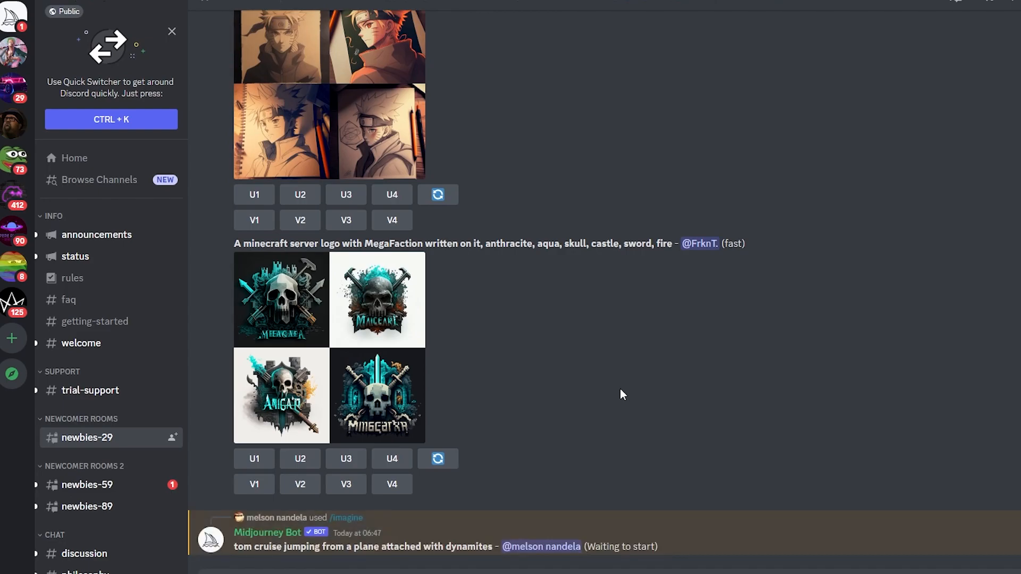
scroll("down", 3)
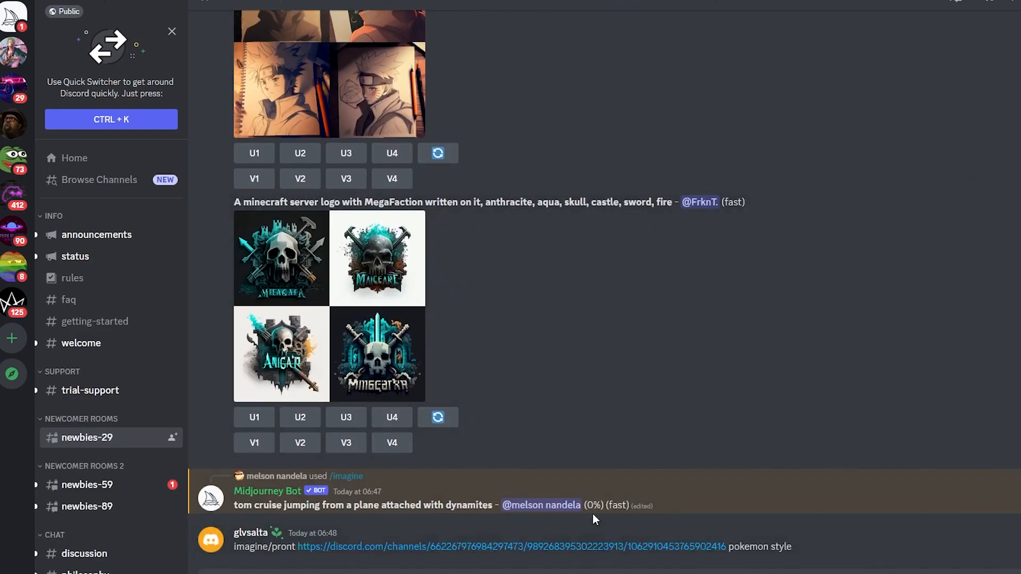
mouse_move(677, 482)
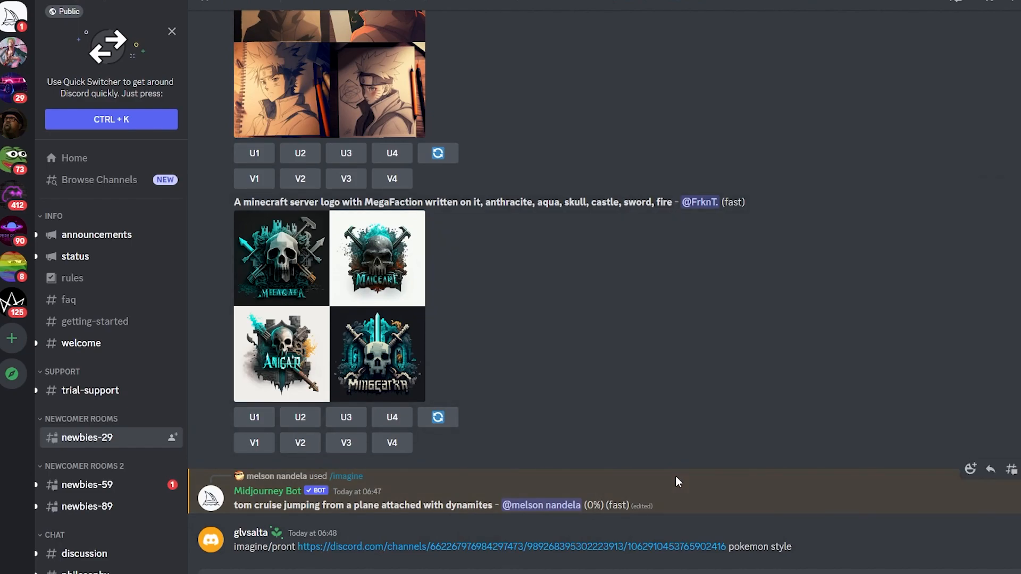
scroll("down", 3)
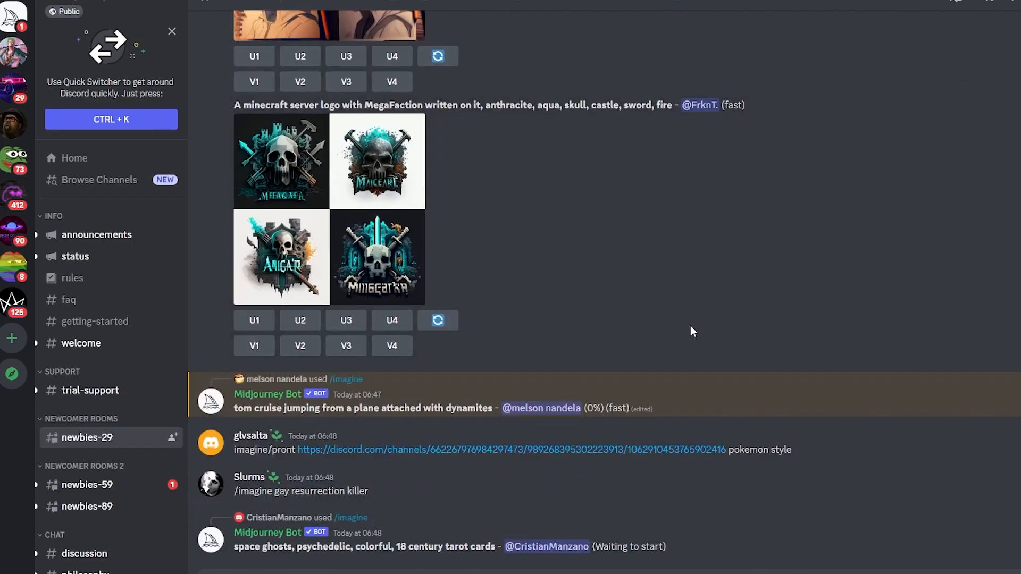
mouse_move(775, 279)
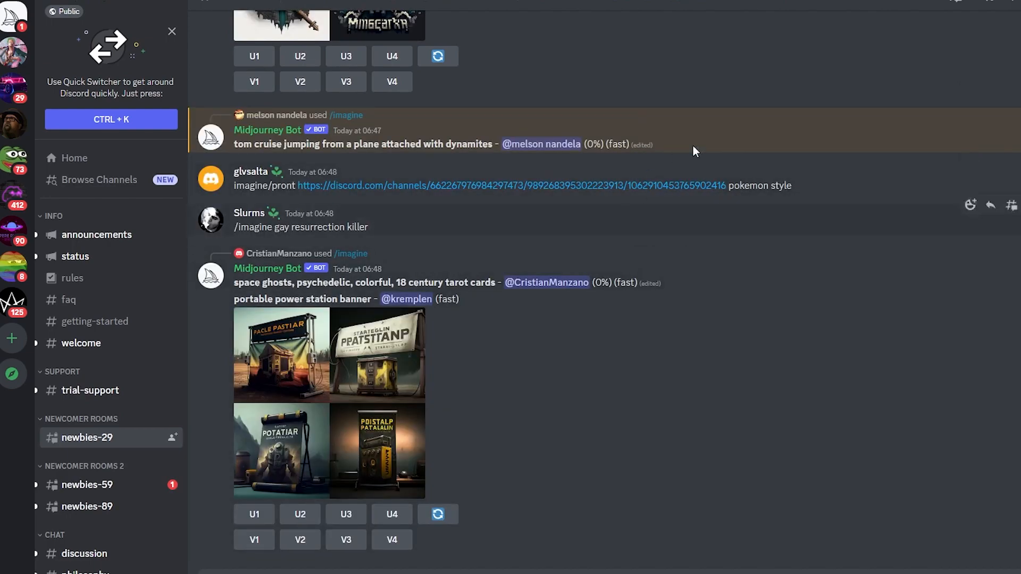
mouse_move(442, 234)
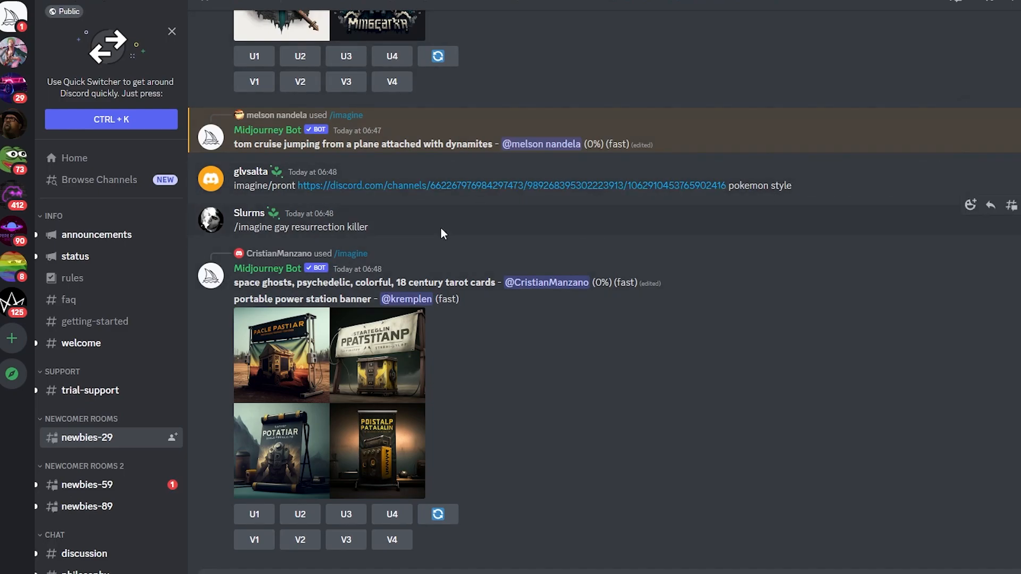
scroll("down", 3)
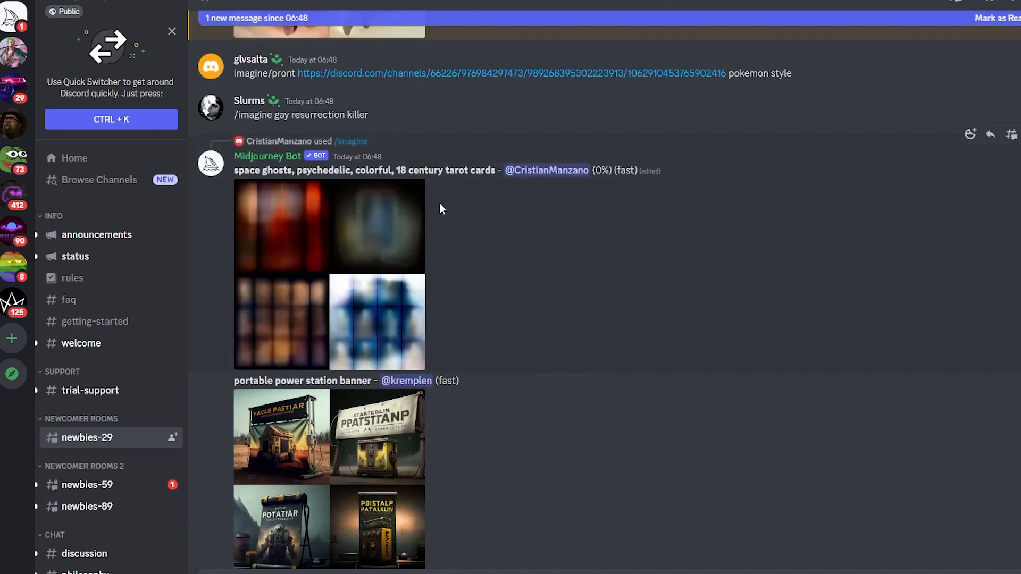
scroll("down", 3)
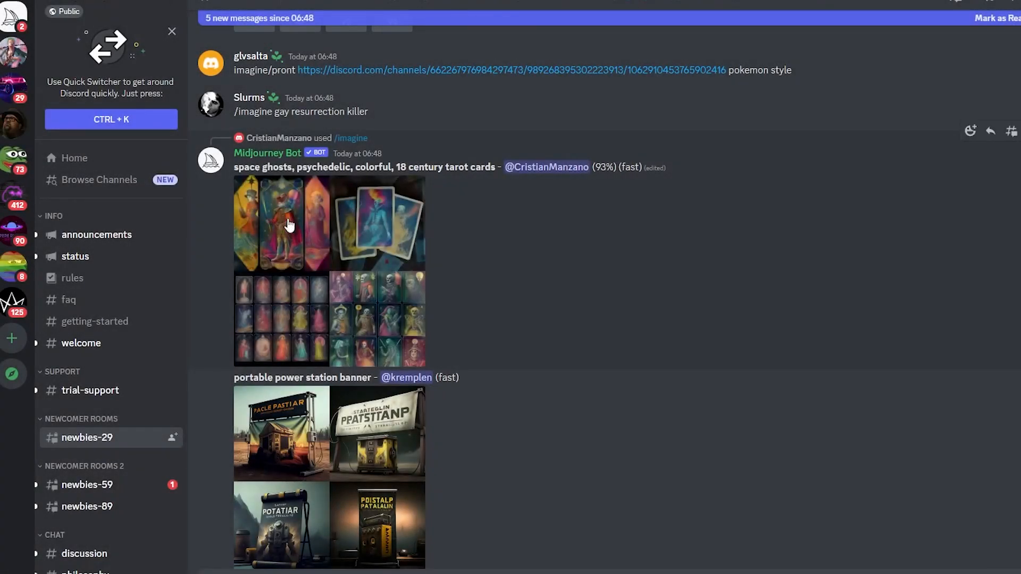
scroll("down", 3)
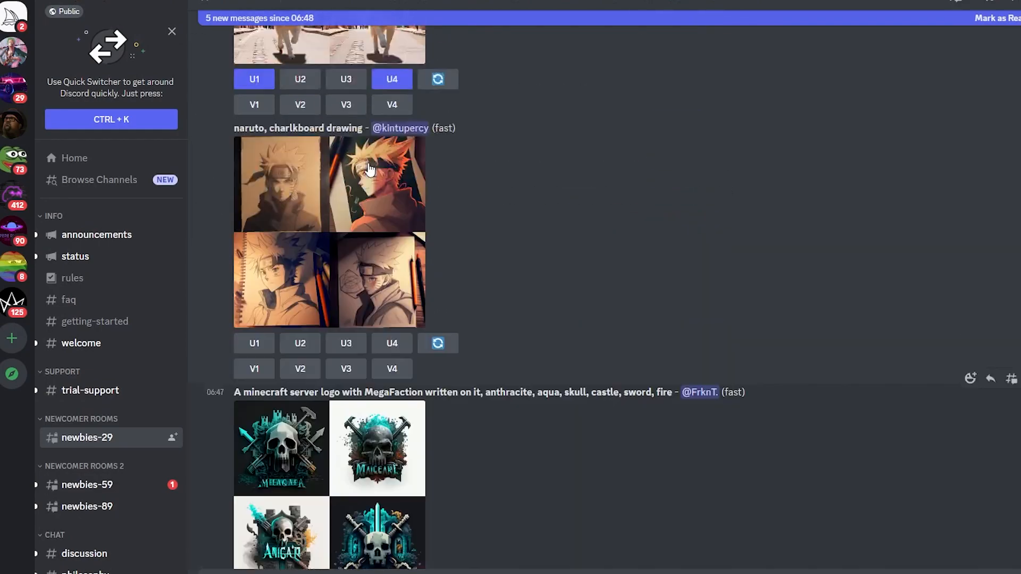
scroll("down", 3)
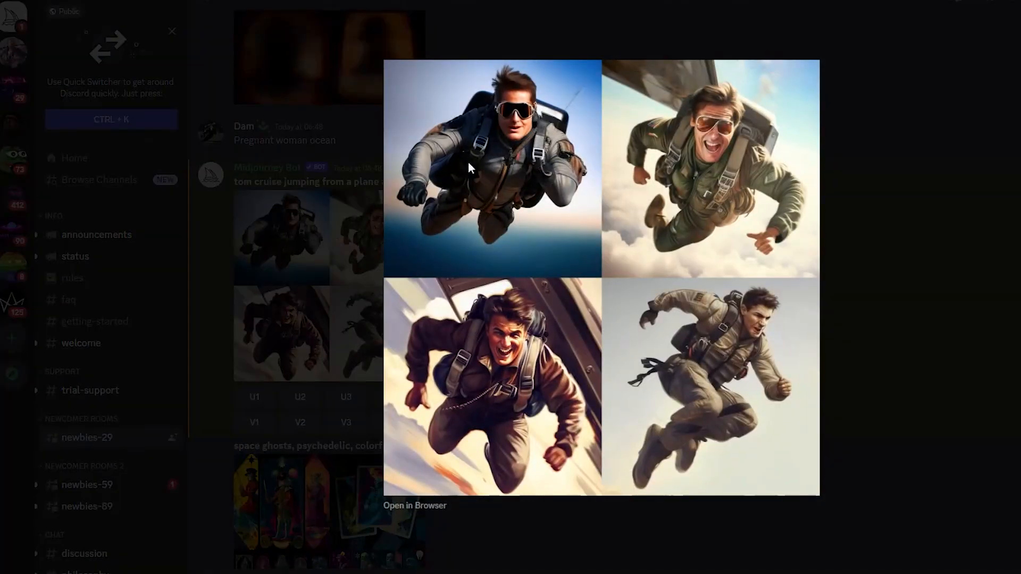
mouse_move(612, 226)
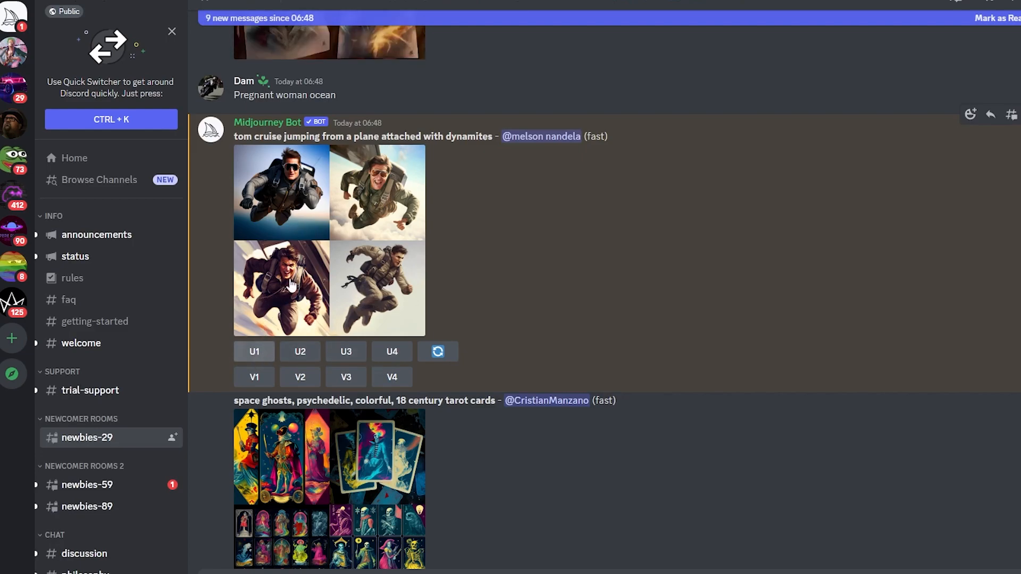
mouse_move(656, 224)
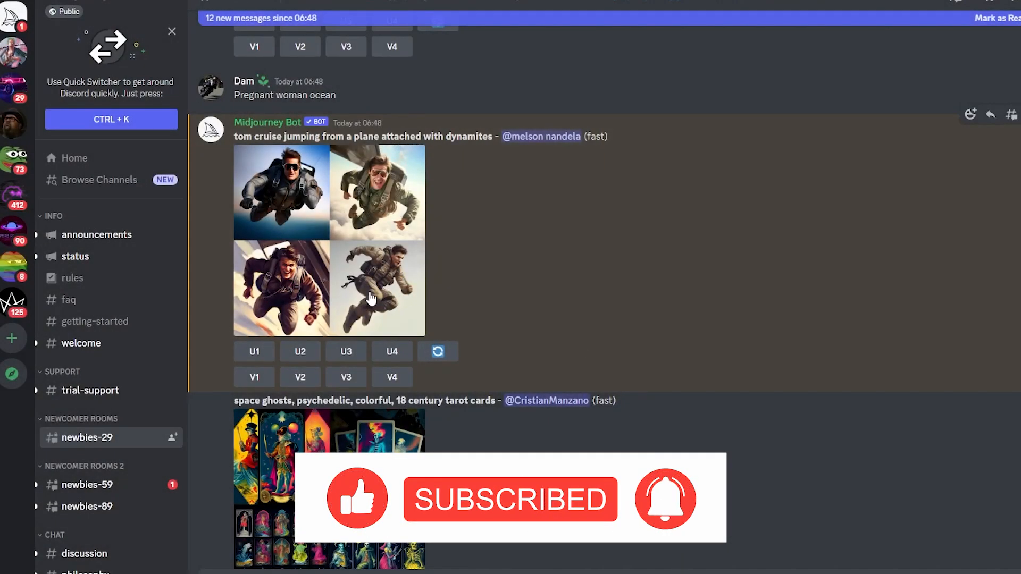
- Request V4 variations of the Tom Cruise skydiving grid and watch the new grid finish
left_click(391, 377)
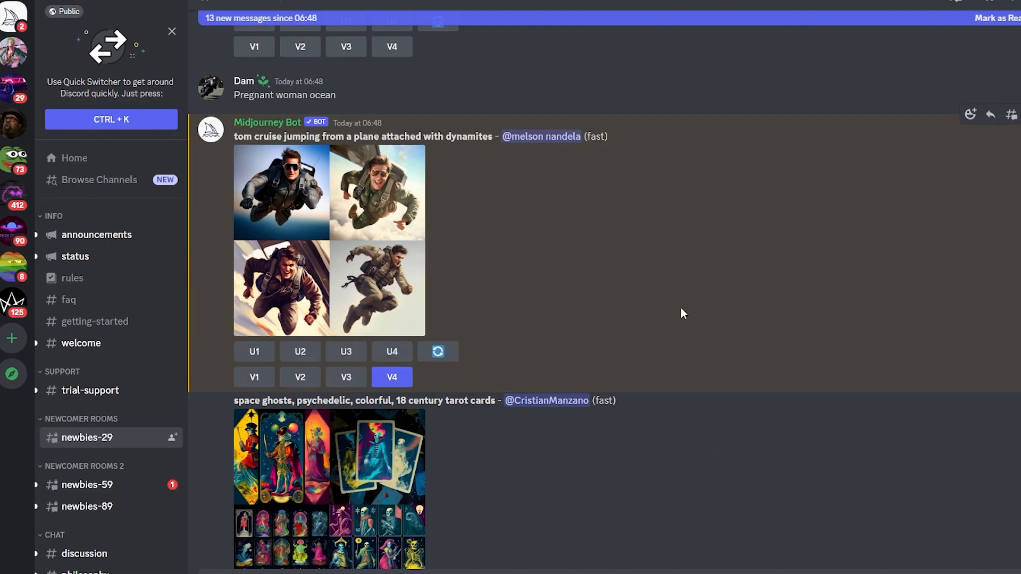
left_click(391, 376)
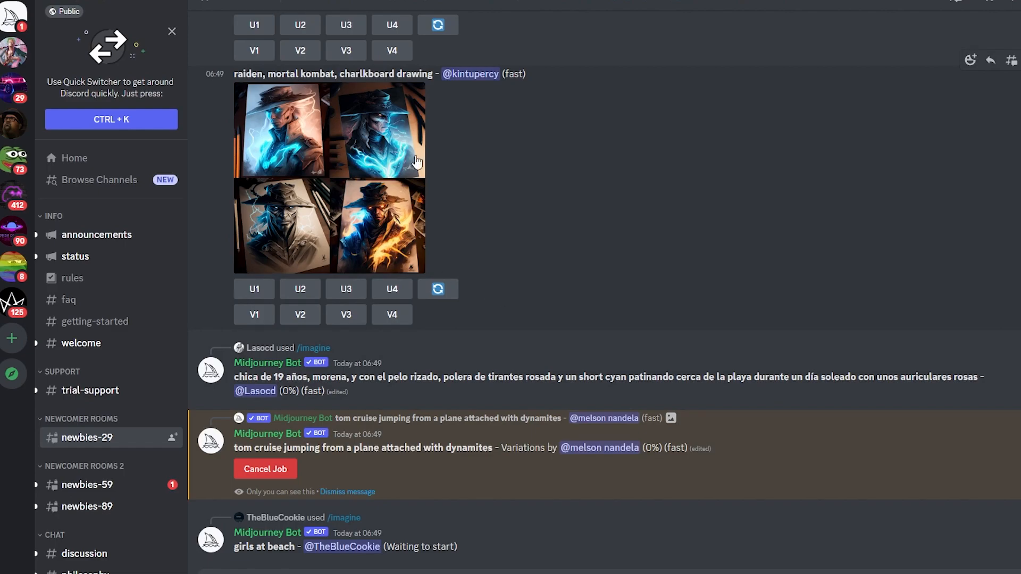
scroll("down", 3)
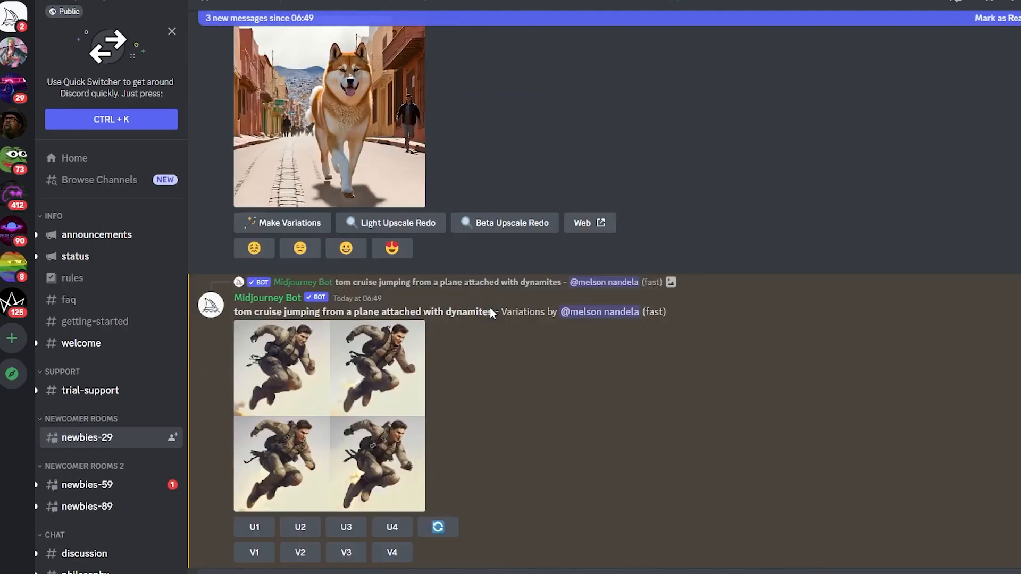
scroll("down", 3)
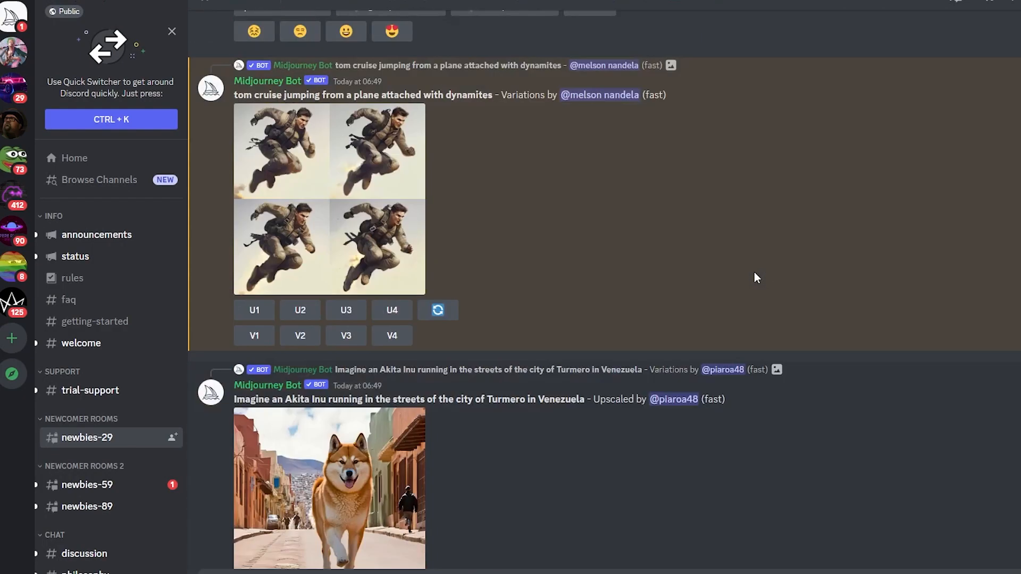
scroll("down", 3)
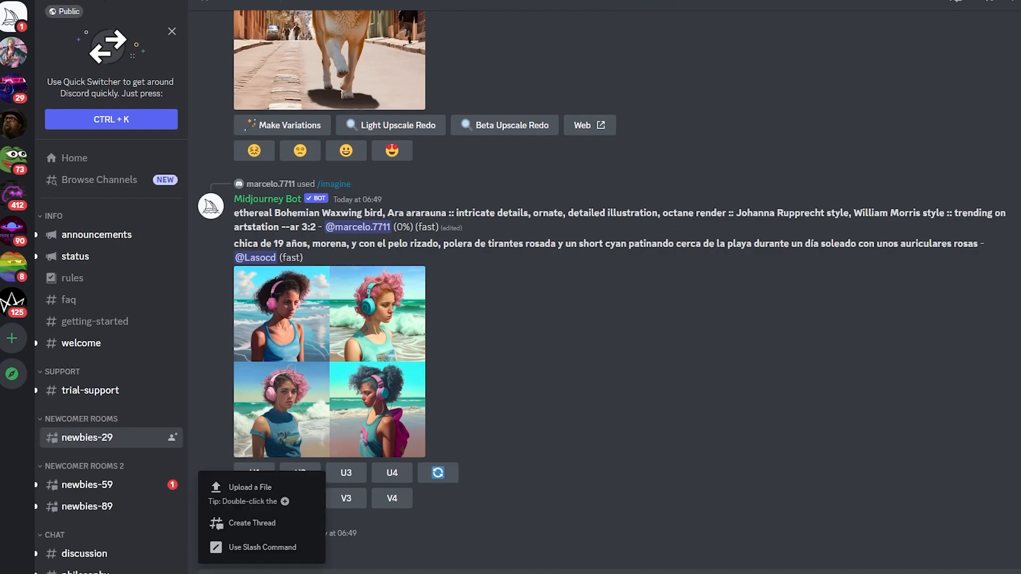
- Upload pexels-valeria-boltneva-1805164 from Downloads to newbies-29 and begin an /imagine command
scroll("down", 3)
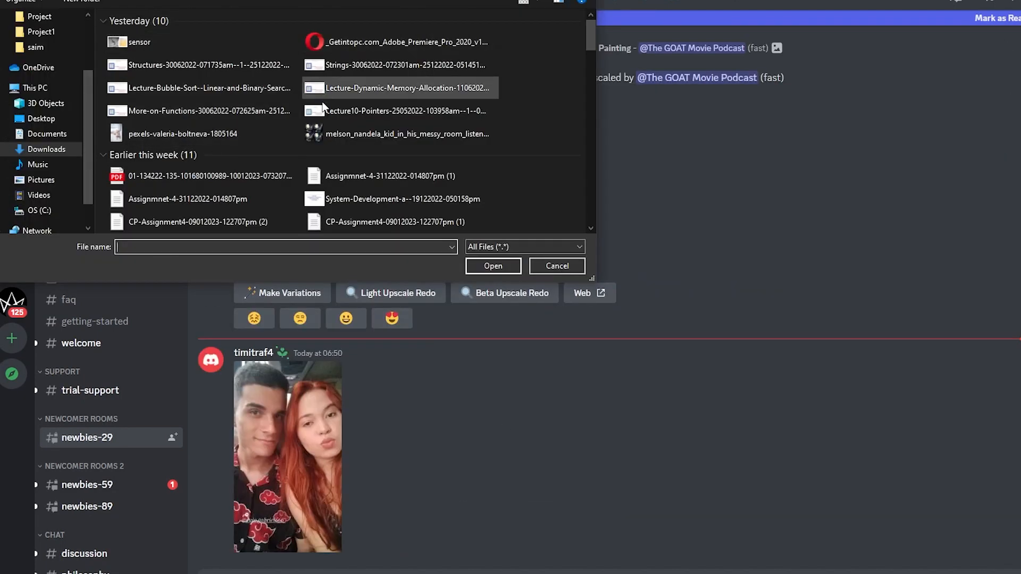
left_click(557, 265)
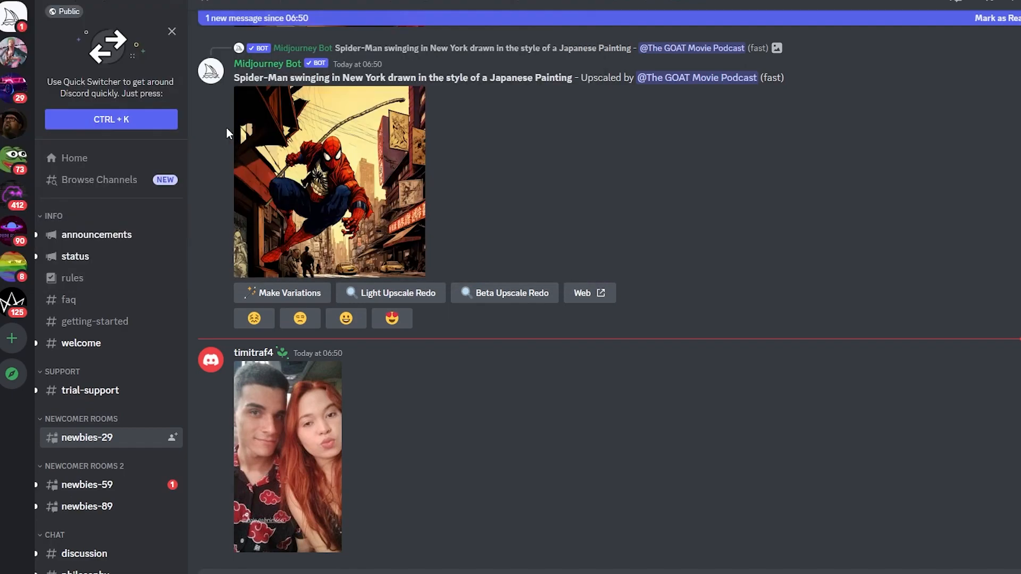
scroll("down", 3)
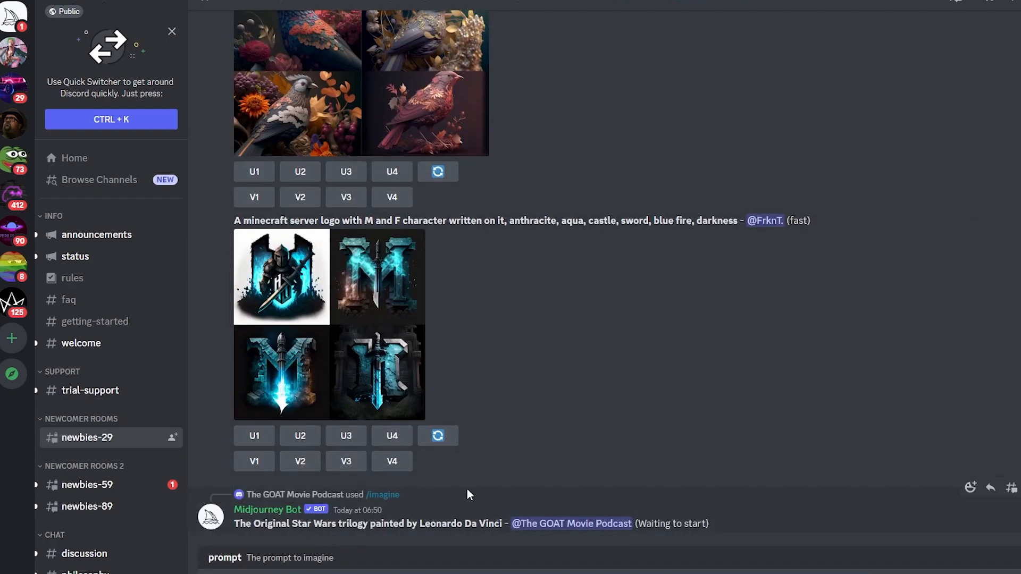
- Submit /imagine with the dog photo link, turning the dog into a vampire flying into the nightsky
scroll("down", 3)
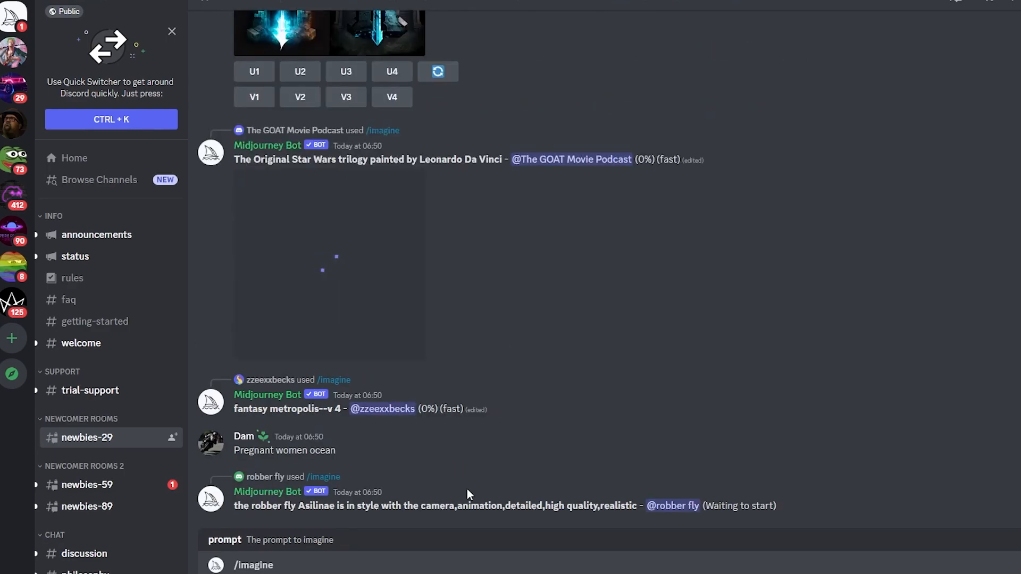
scroll("down", 3)
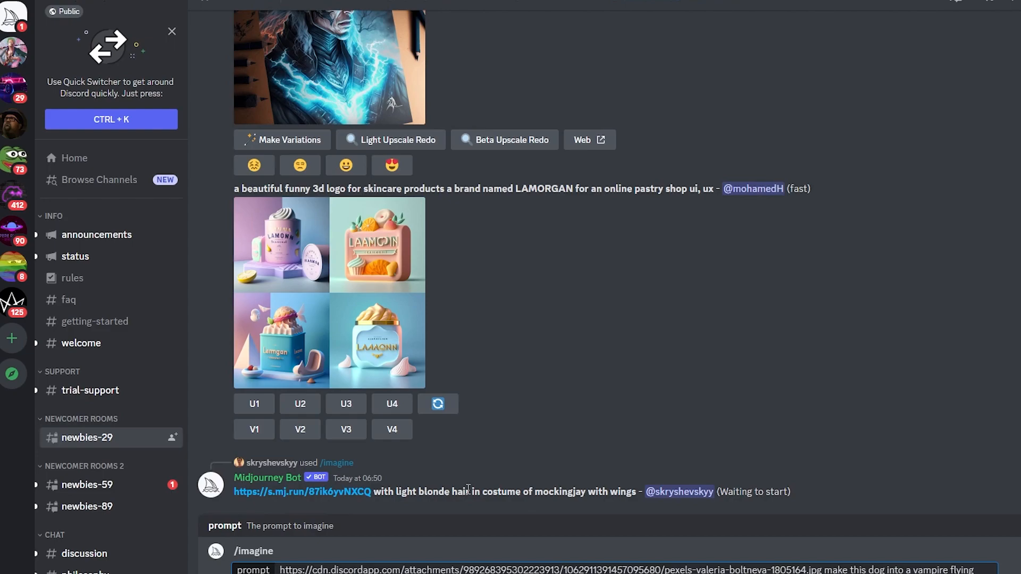
scroll("down", 3)
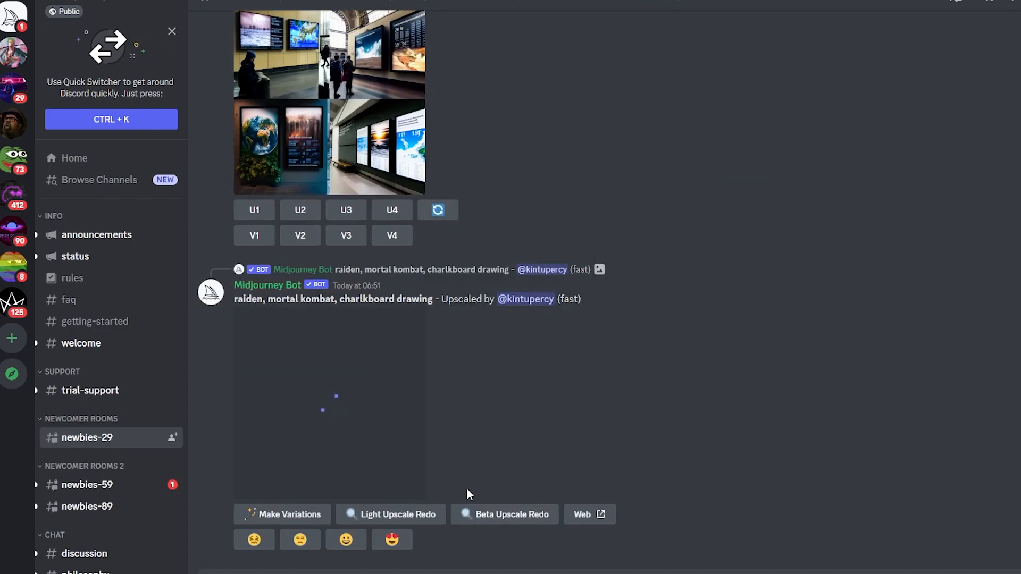
scroll("down", 3)
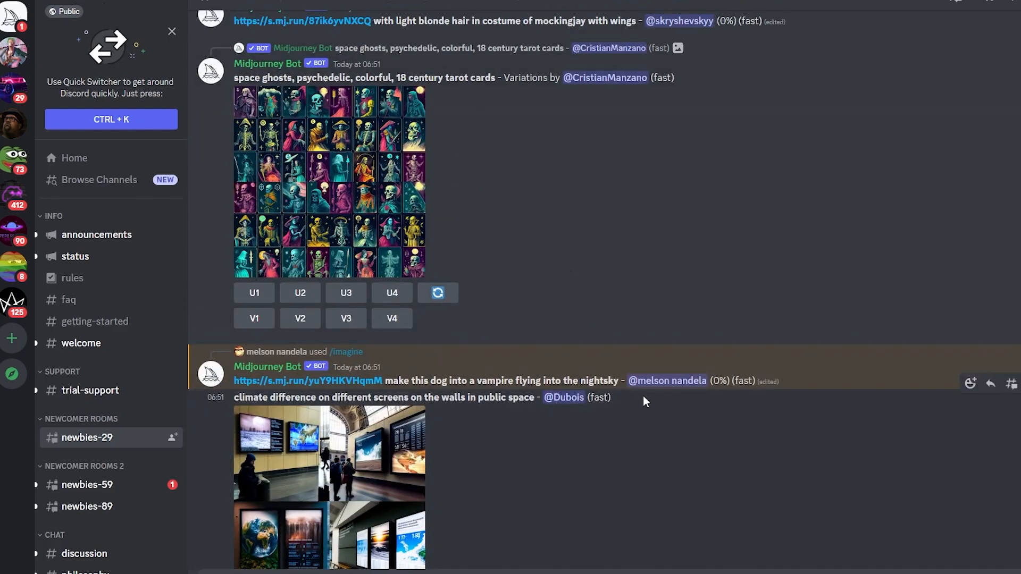
mouse_move(574, 361)
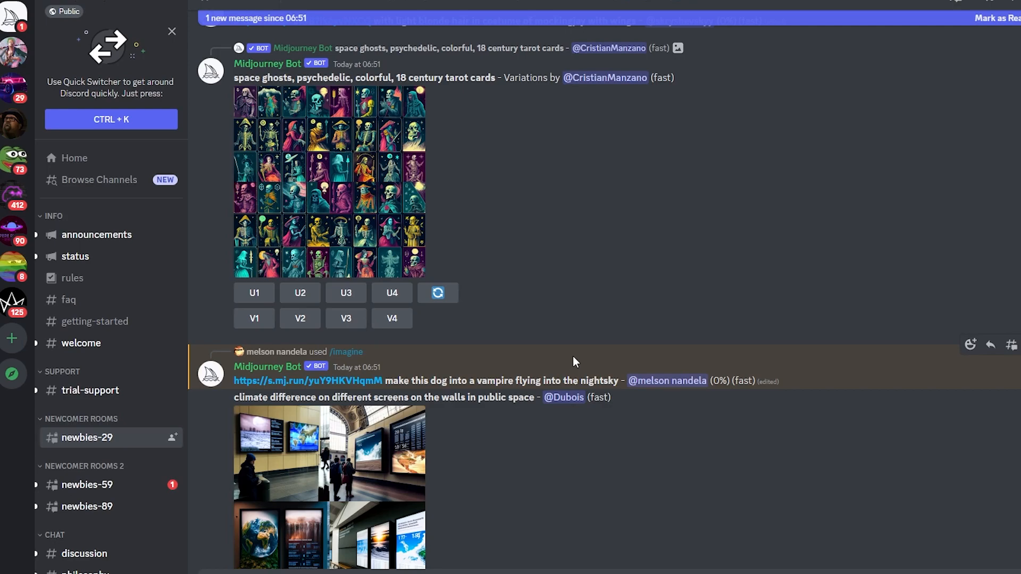
- Scroll the newbies-29 feed to the upscaled Raiden charcoal drawing and preview it
scroll("down", 3)
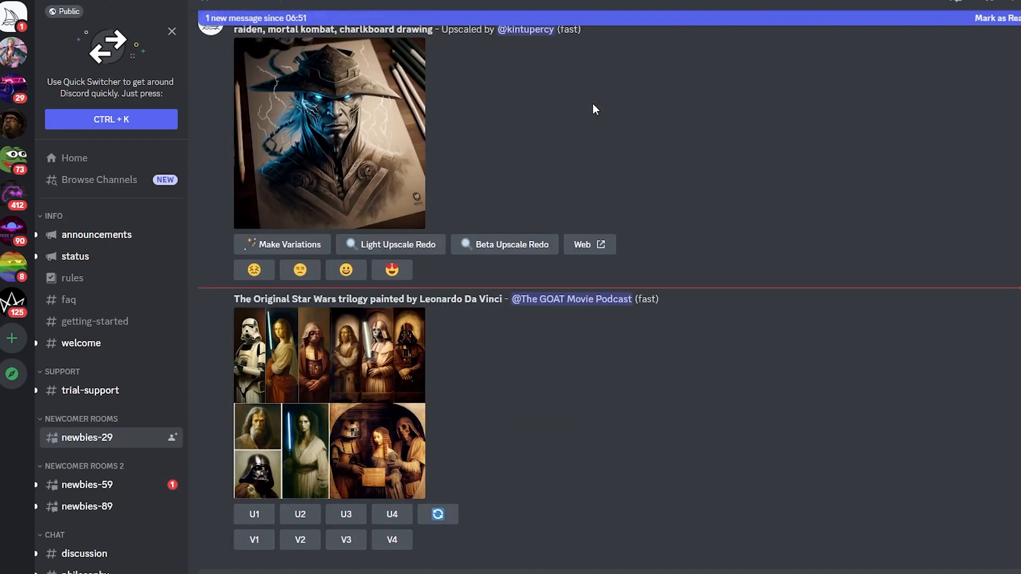
scroll("down", 3)
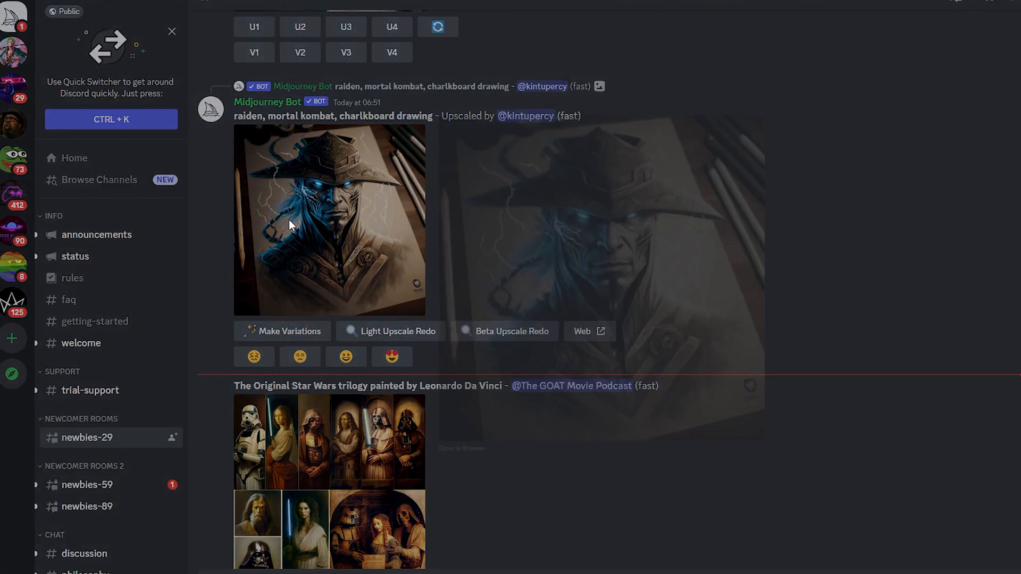
- Dismiss the Raiden drawing preview and scroll through newer member generations
left_click(329, 220)
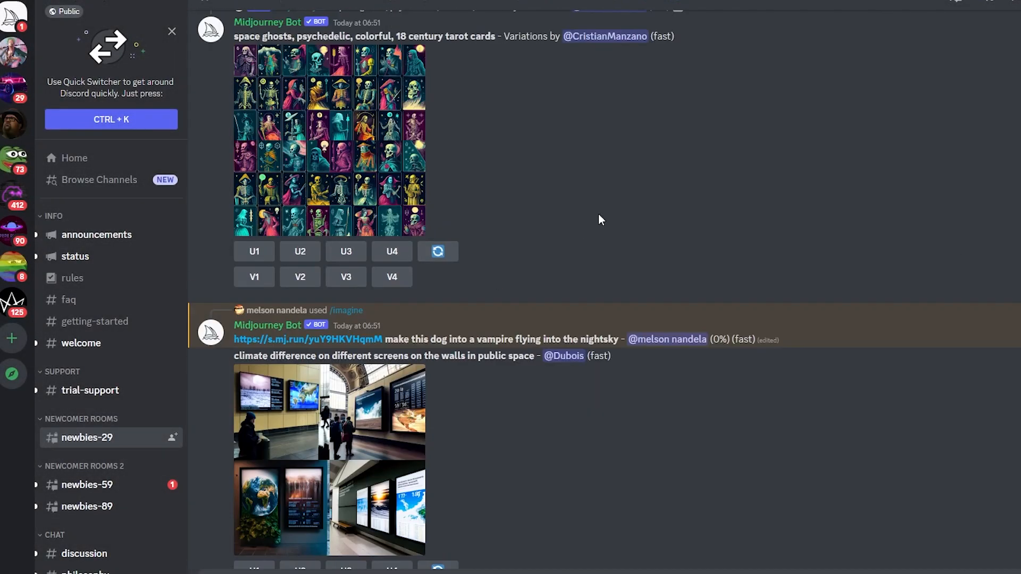
scroll("down", 3)
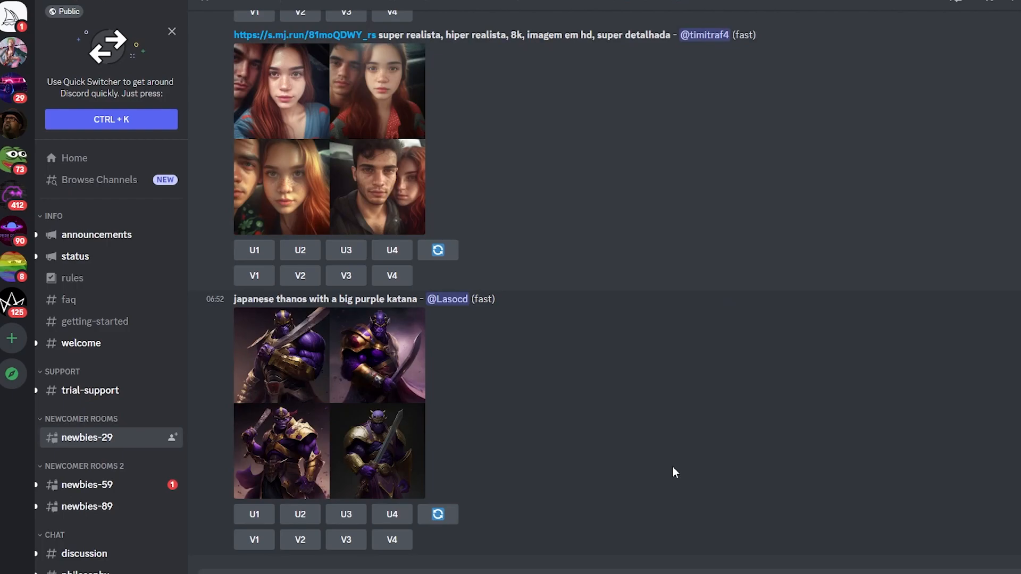
scroll("down", 3)
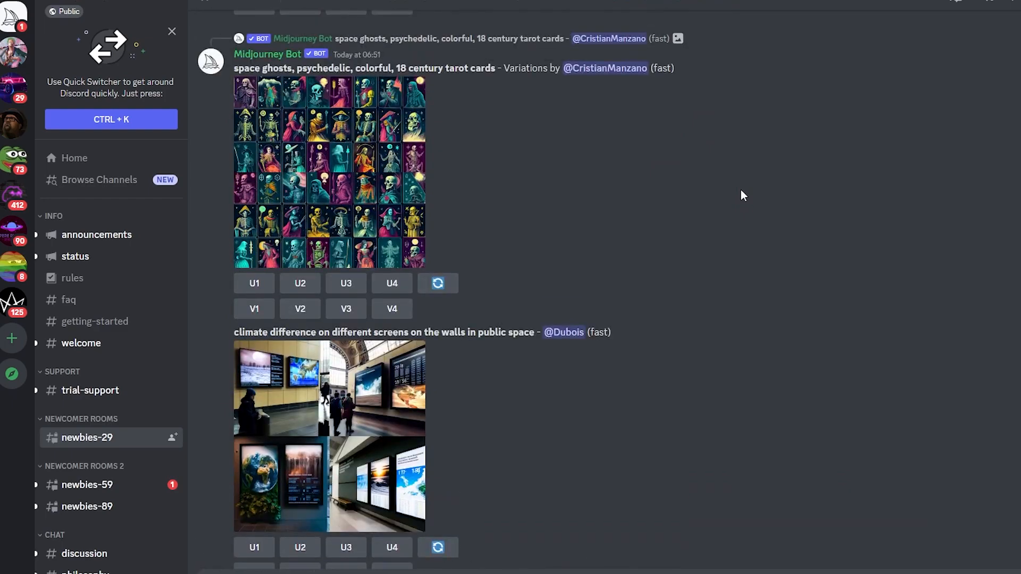
- Begin a new /imagine command in newbies-29 while scrolling the incoming generations
scroll("down", 3)
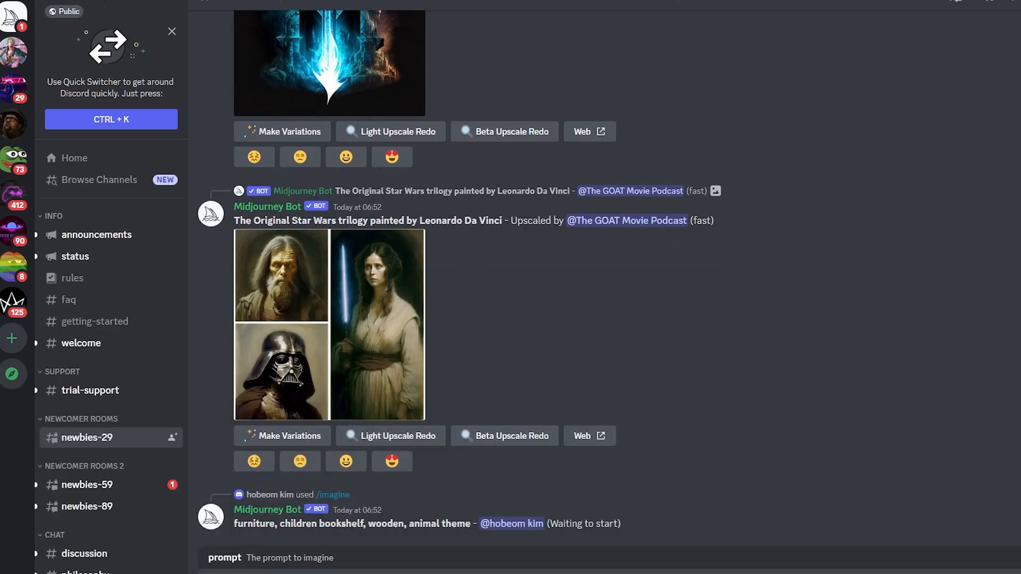
scroll("down", 3)
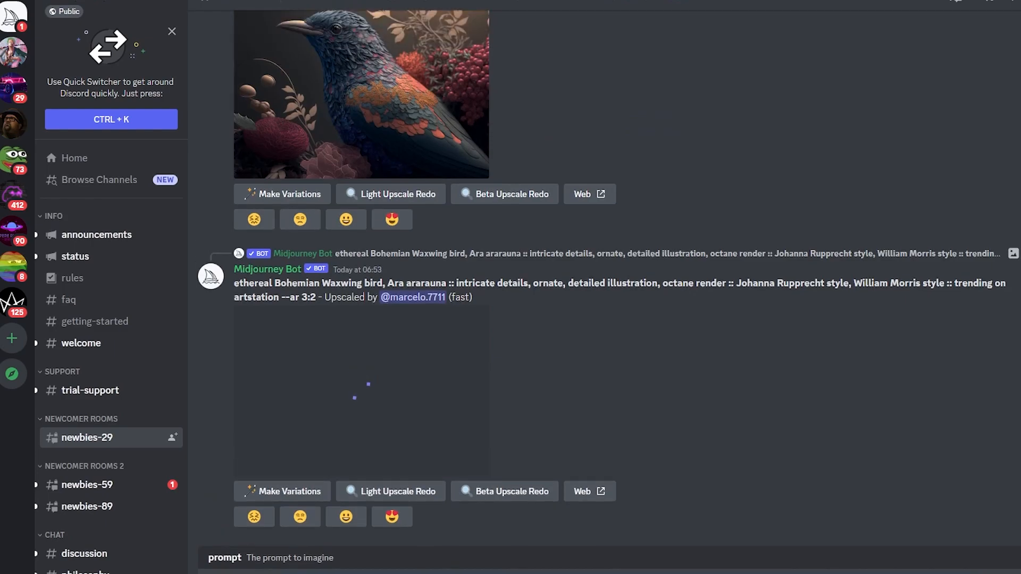
scroll("down", 3)
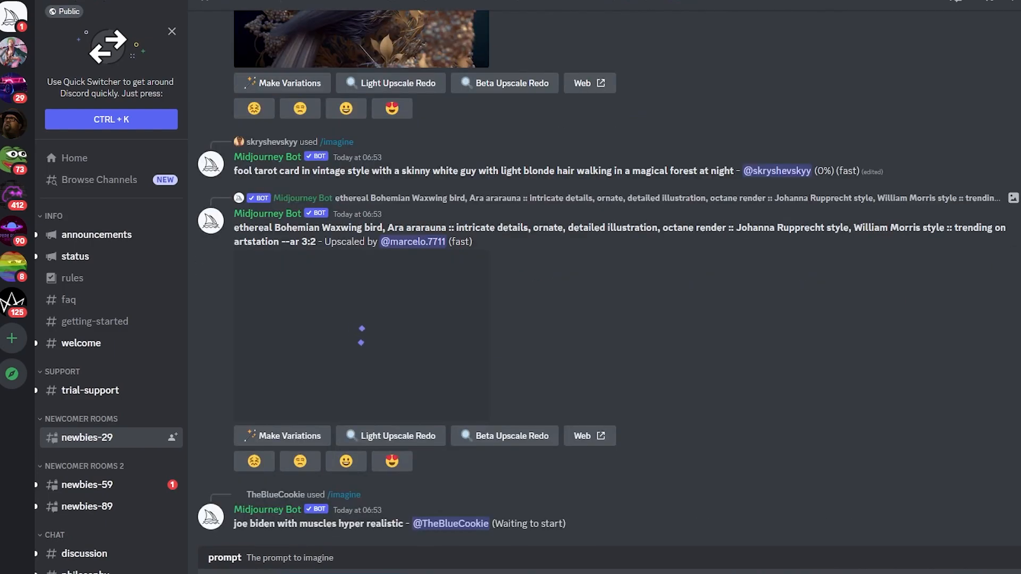